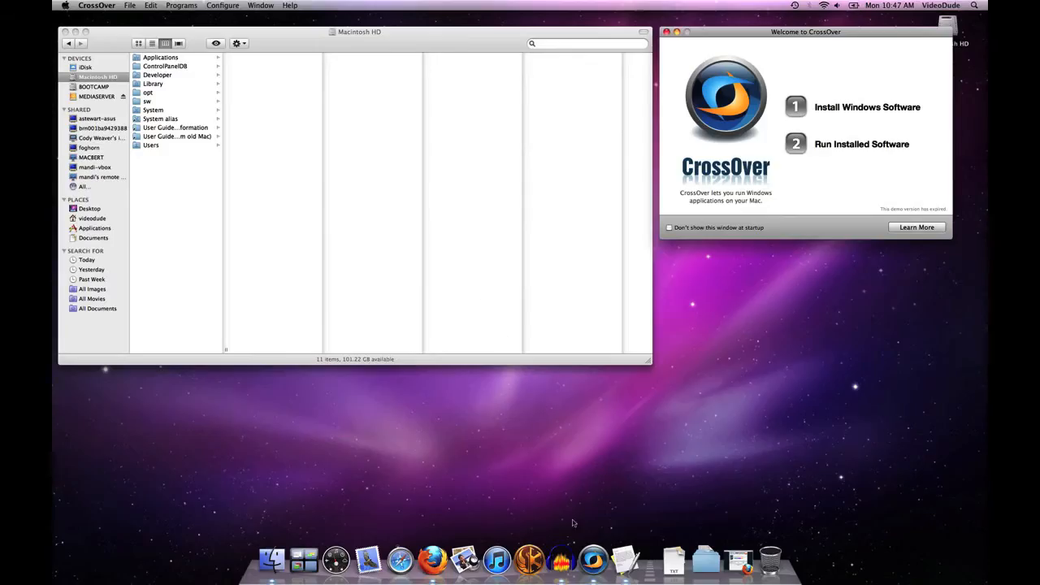
{"action": "mouse_move", "coordinate": [593, 561]}
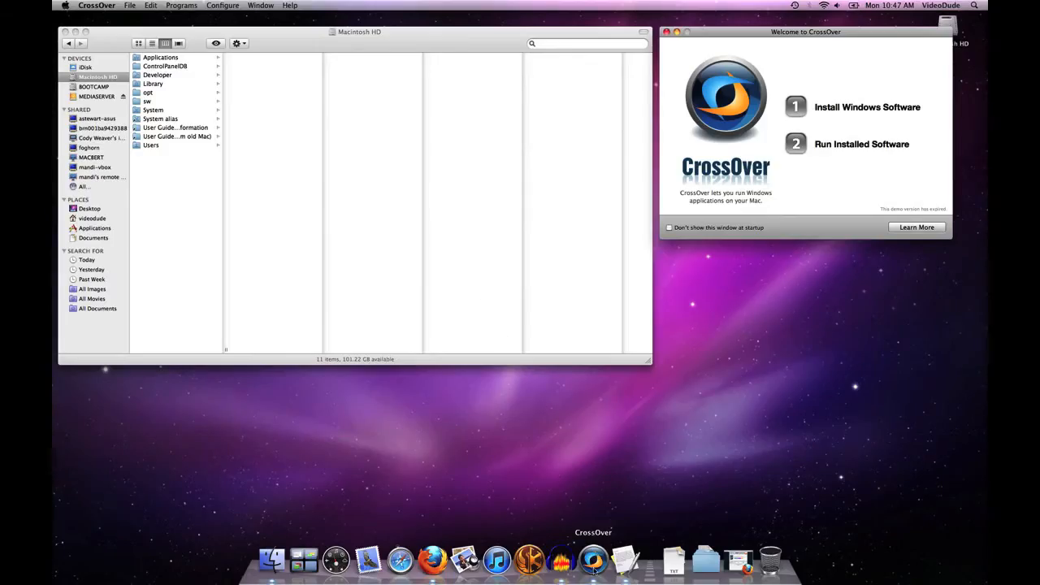
Bring up Manage Bottles from the Configure menu, listing e-Sword, Office 2010 and Star Wars bottles
{"action": "left_click", "coordinate": [223, 5]}
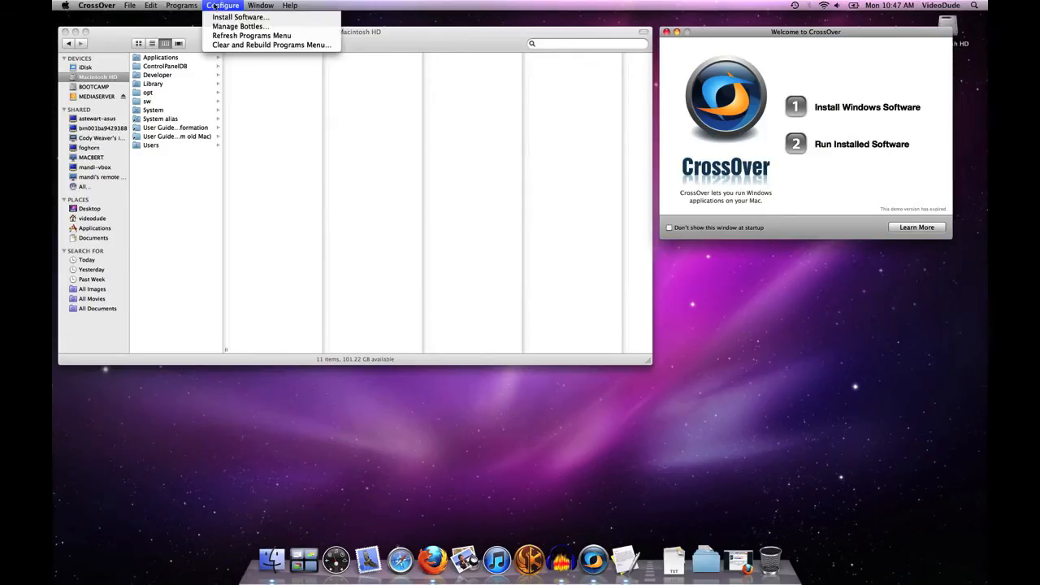
{"action": "left_click", "coordinate": [239, 26]}
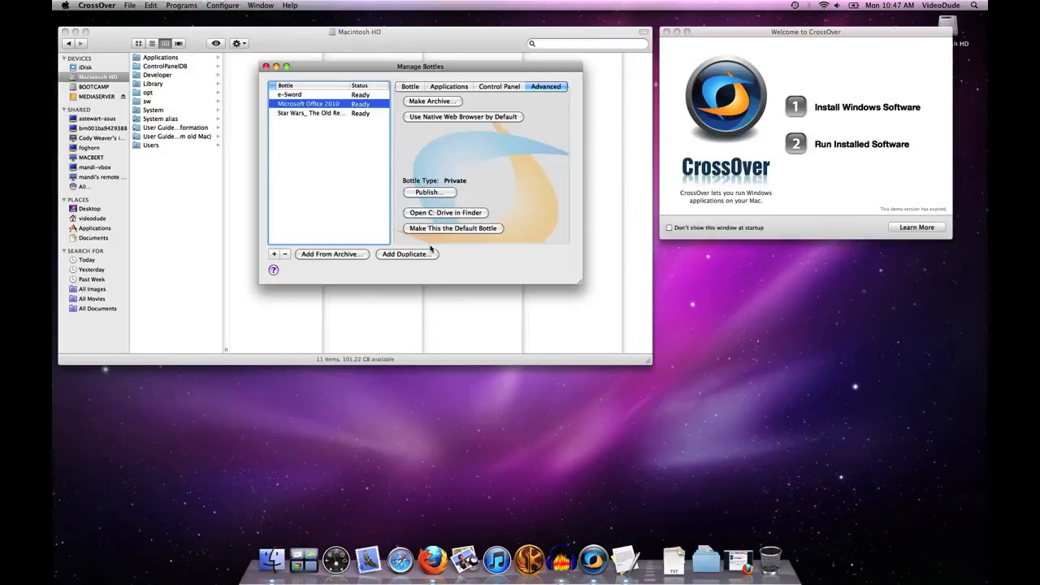
{"action": "mouse_move", "coordinate": [428, 258]}
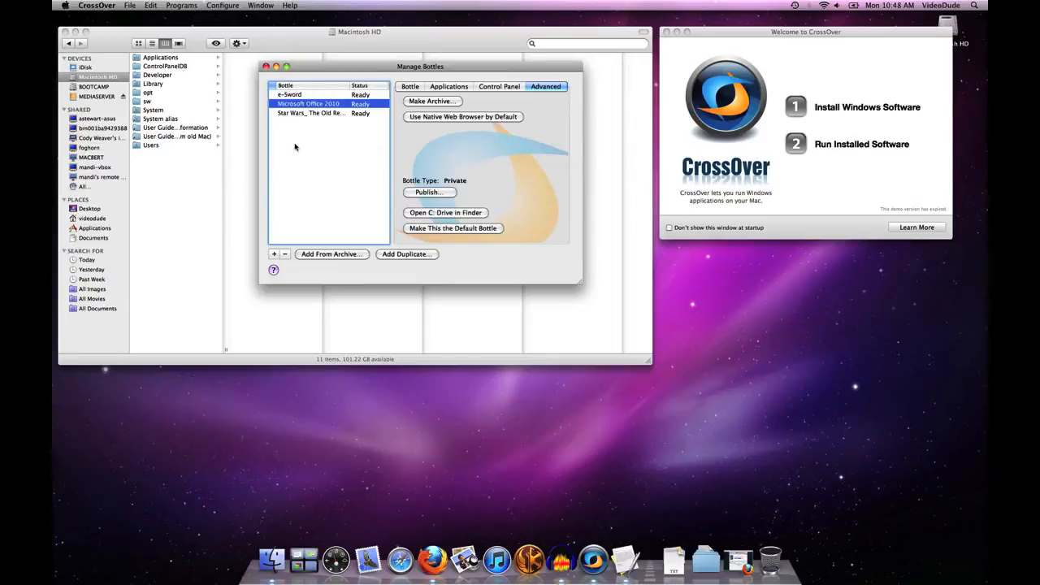
{"action": "left_click", "coordinate": [290, 94]}
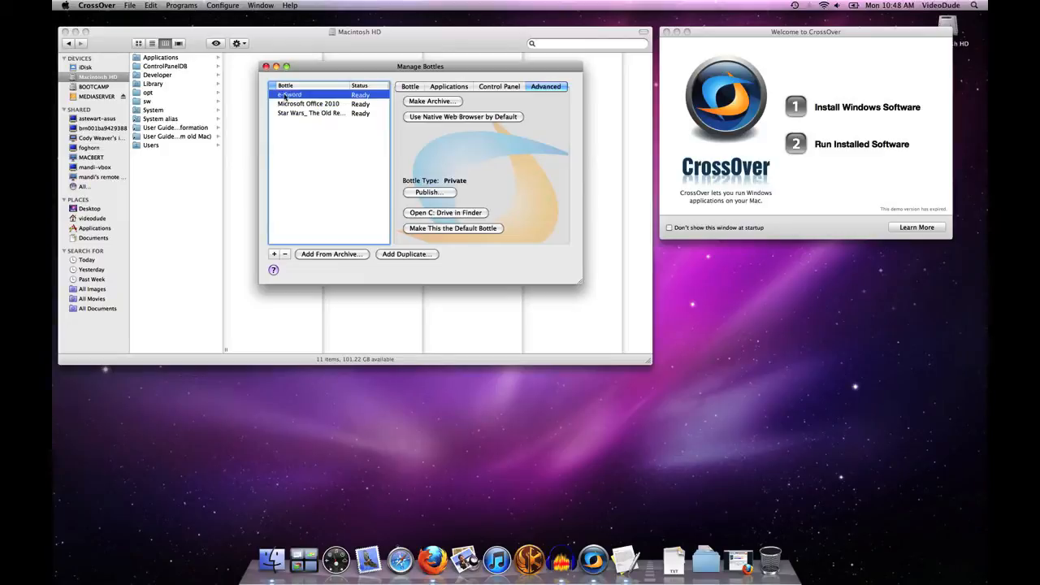
{"action": "left_click", "coordinate": [308, 104]}
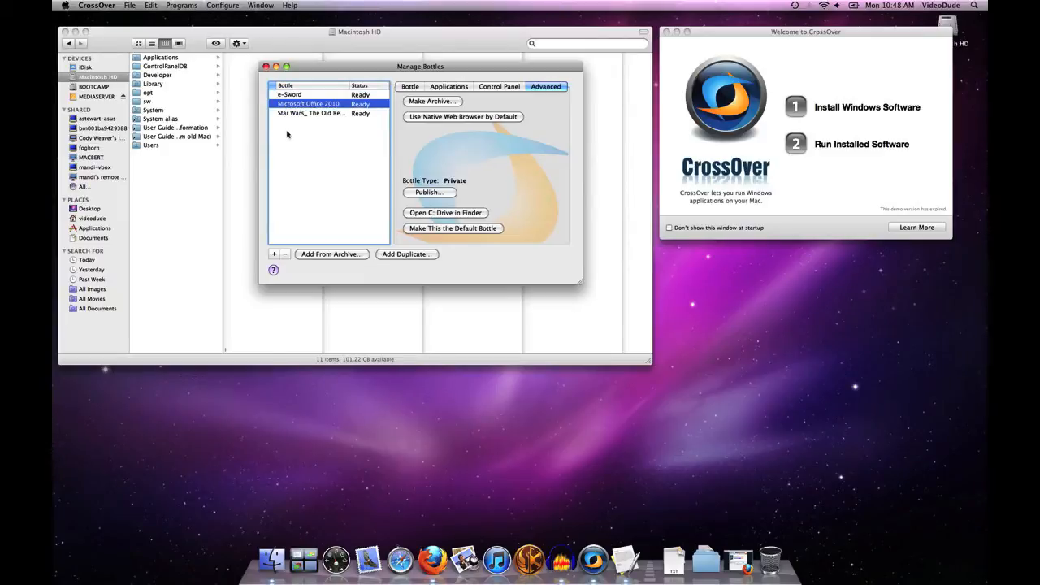
{"action": "left_click", "coordinate": [310, 113]}
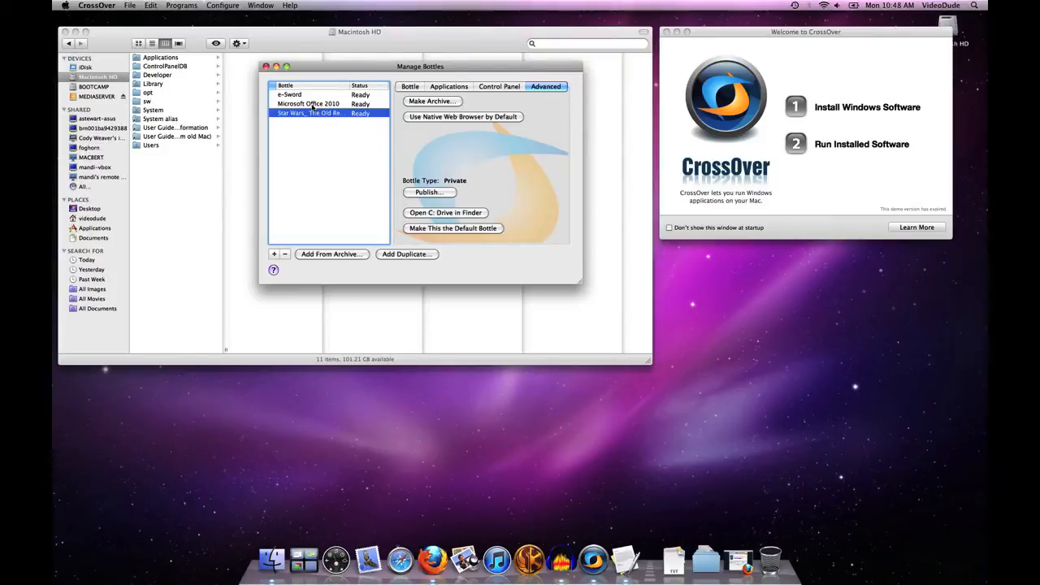
{"action": "left_click", "coordinate": [308, 104]}
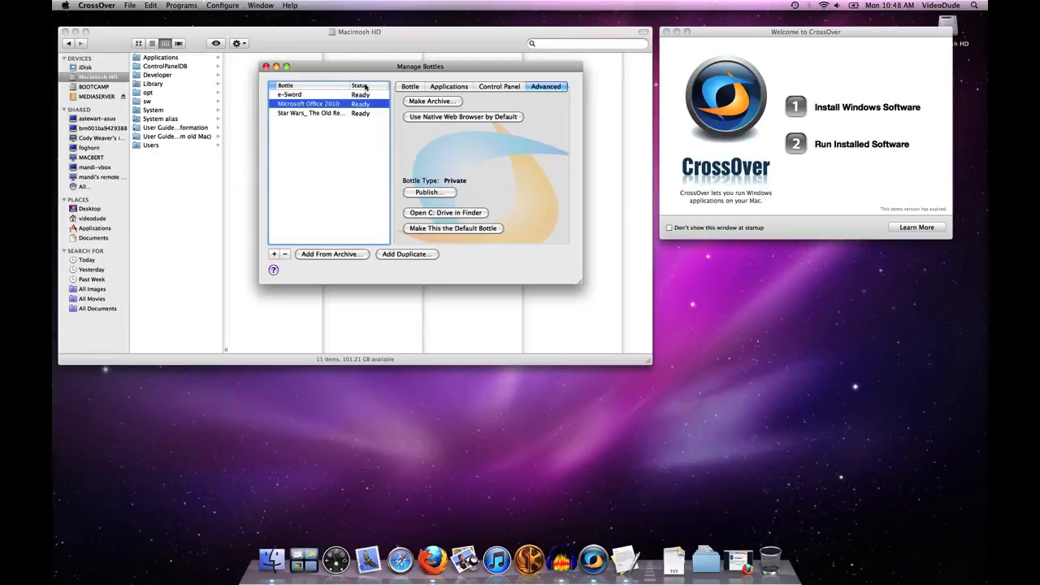
{"action": "left_click", "coordinate": [449, 86]}
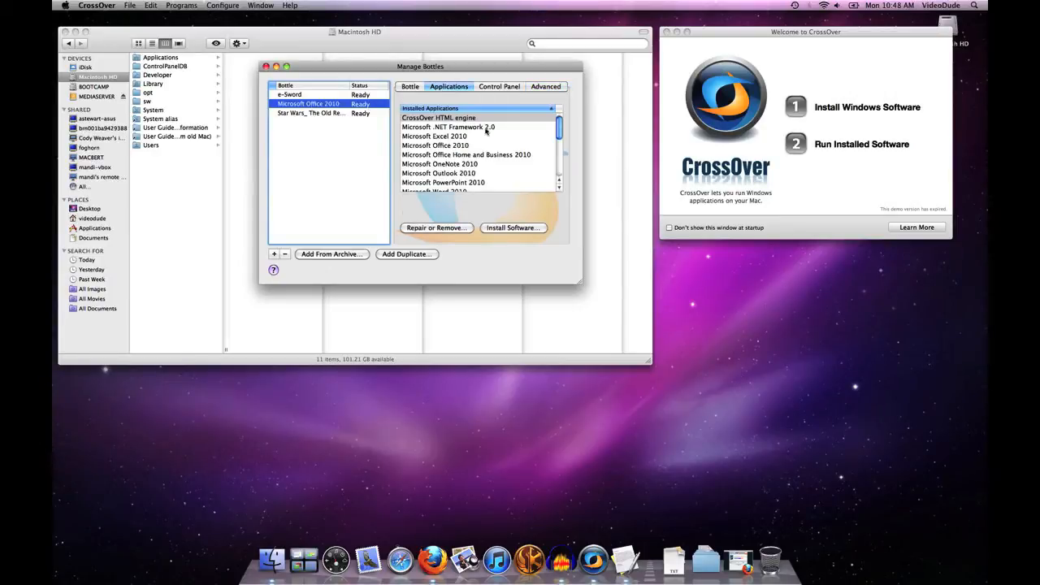
Browse the Office 2010 bottle's applications, selecting Microsoft Excel 2010 and Outlook 2010
{"action": "scroll", "scroll_direction": "down", "scroll_amount": 3}
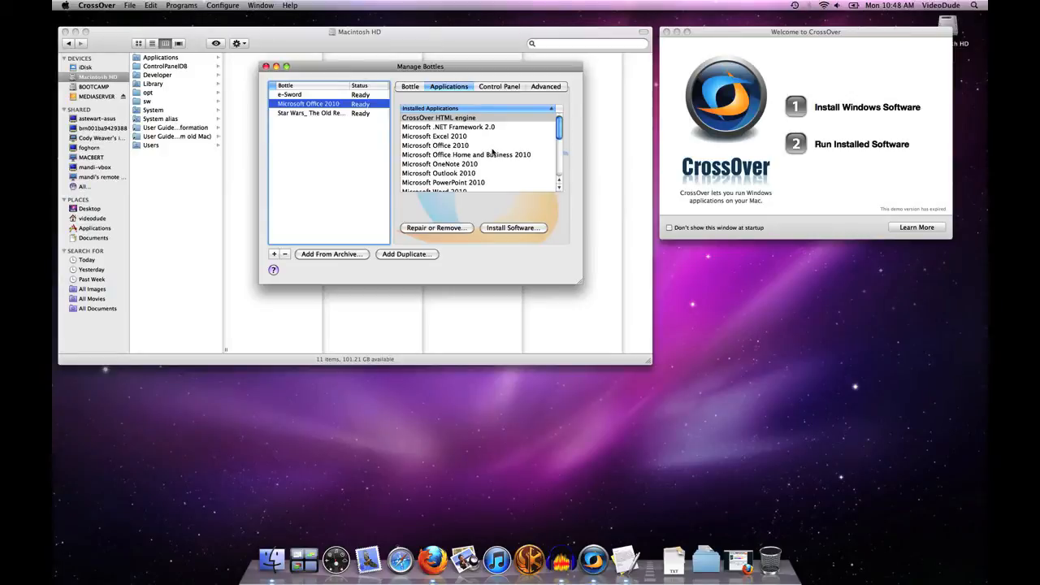
{"action": "left_click", "coordinate": [434, 136]}
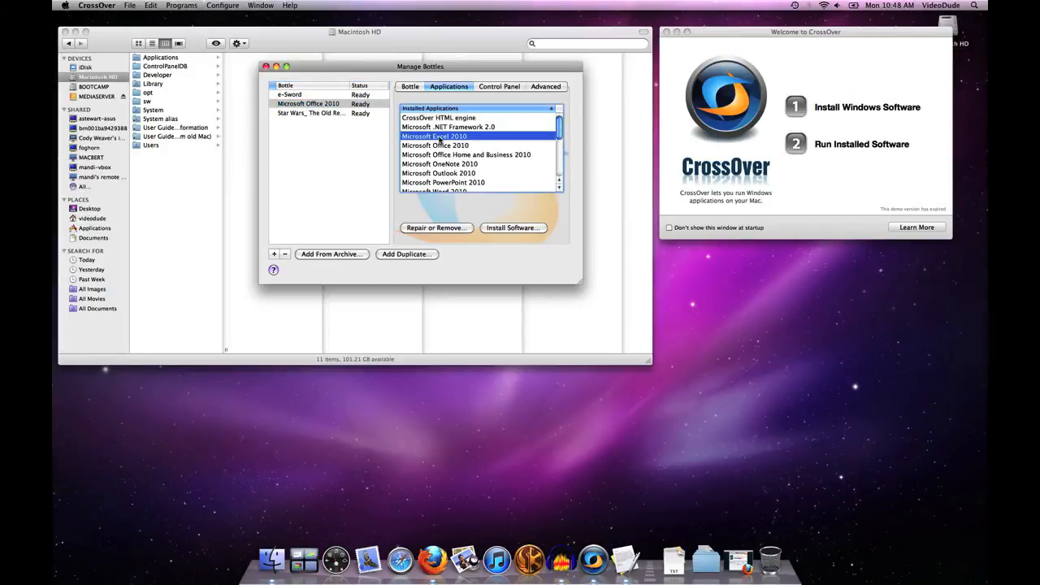
{"action": "left_click", "coordinate": [439, 170]}
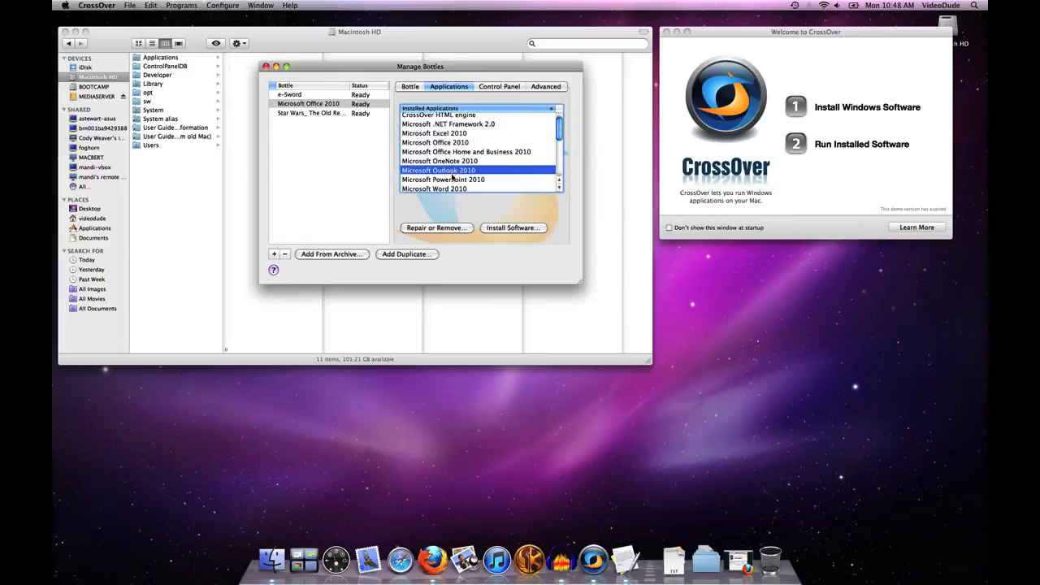
{"action": "scroll", "scroll_direction": "down", "scroll_amount": 3}
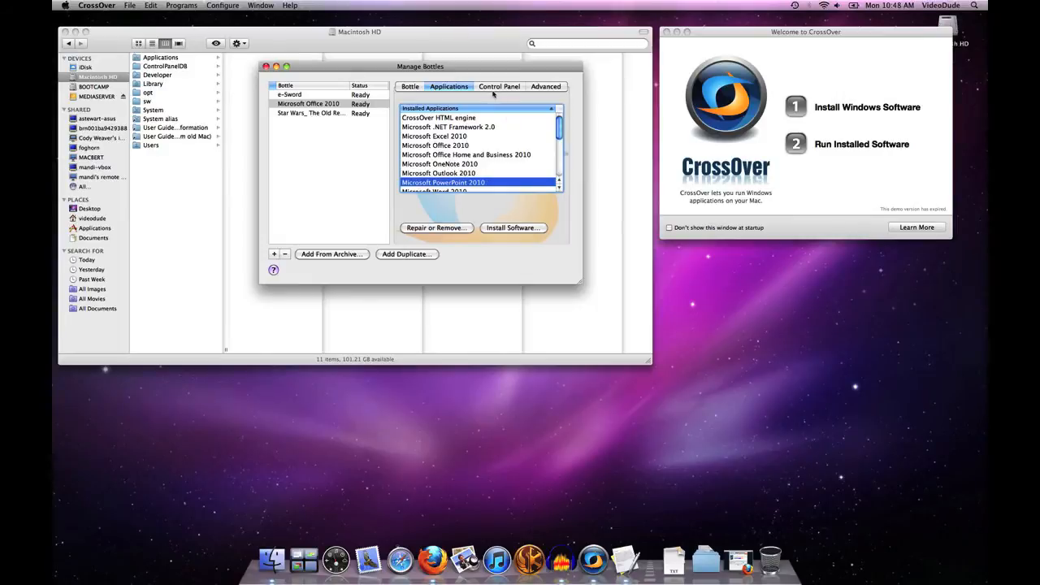
Show the Office 2010 bottle's control panel tools and select Mail and Simulate Reboot
{"action": "left_click", "coordinate": [499, 86]}
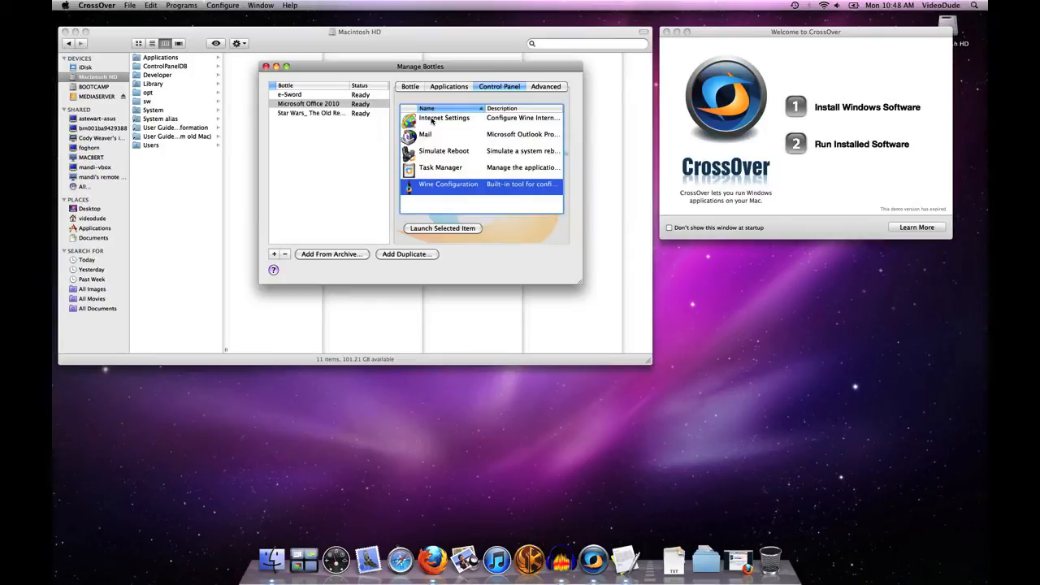
{"action": "mouse_move", "coordinate": [433, 197]}
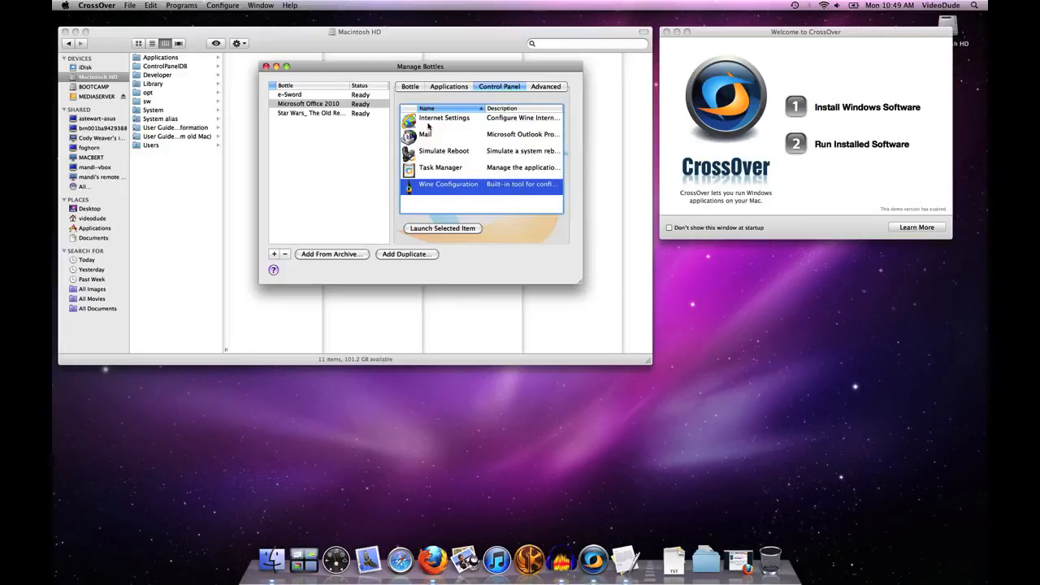
{"action": "left_click", "coordinate": [442, 134]}
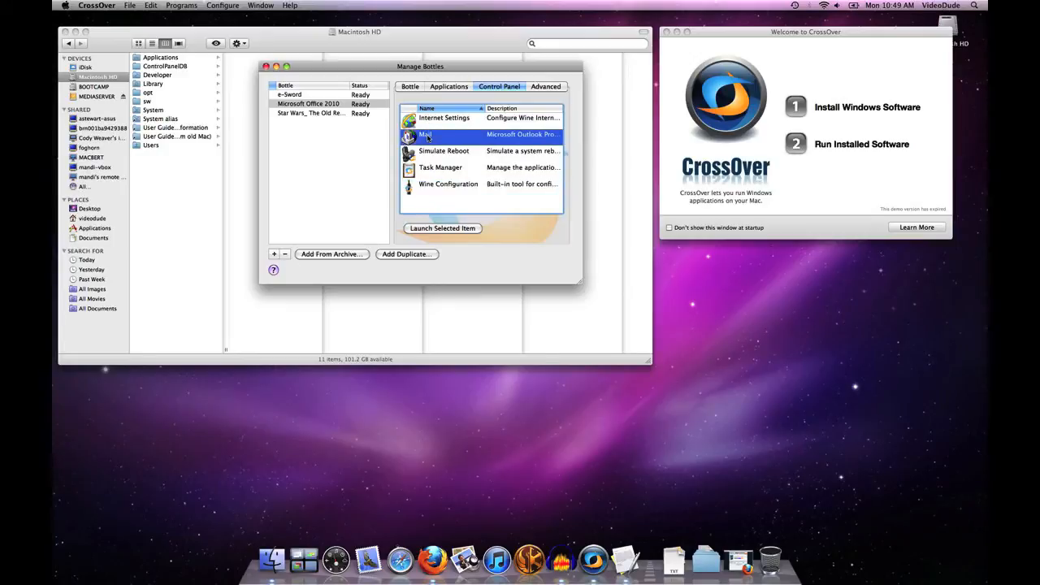
{"action": "mouse_move", "coordinate": [439, 172]}
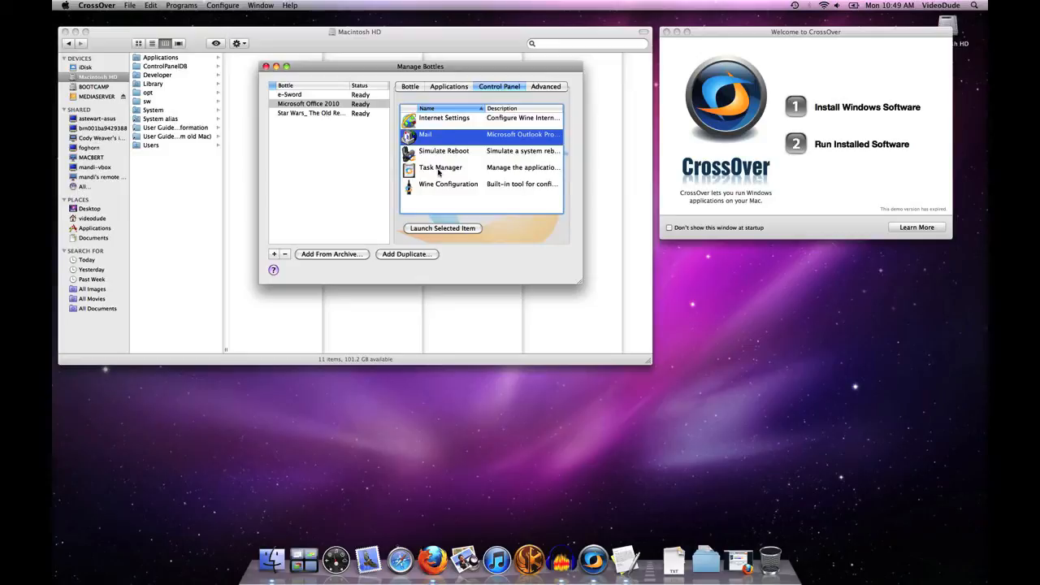
{"action": "left_click", "coordinate": [443, 151]}
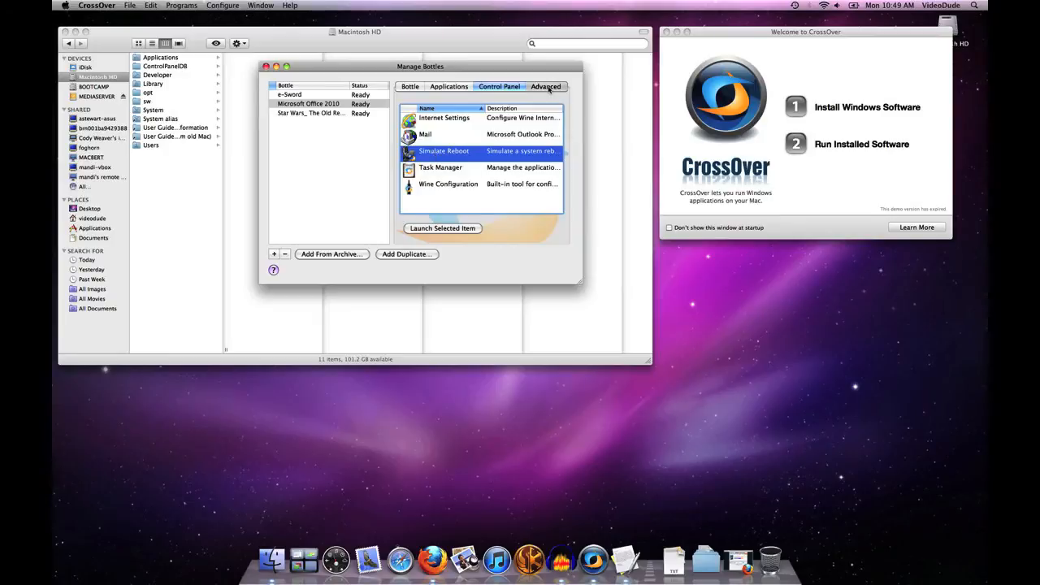
Show the Office 2010 bottle's Advanced options with its private bottle type settings
{"action": "left_click", "coordinate": [545, 86]}
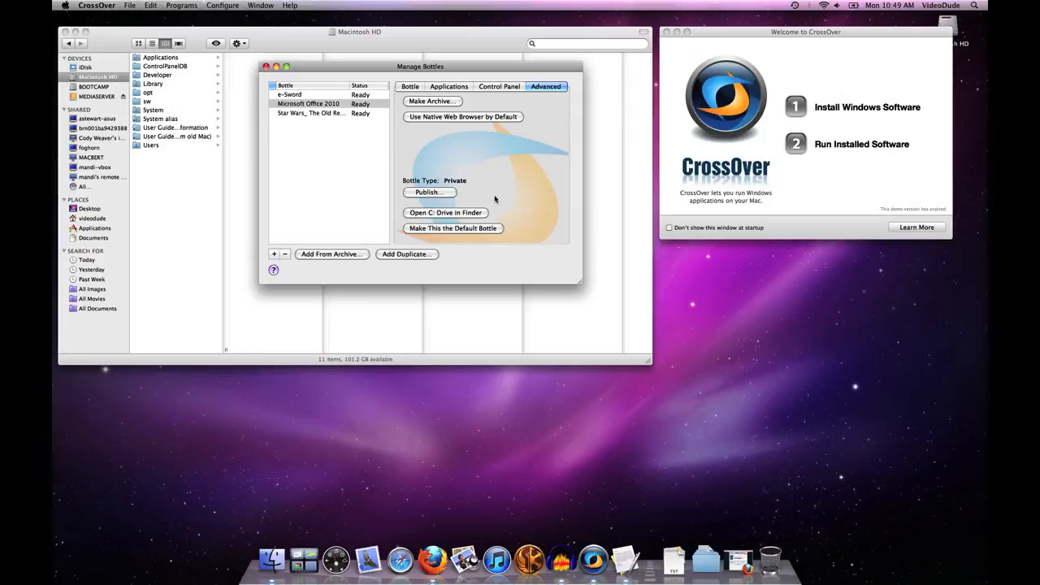
{"action": "mouse_move", "coordinate": [444, 222]}
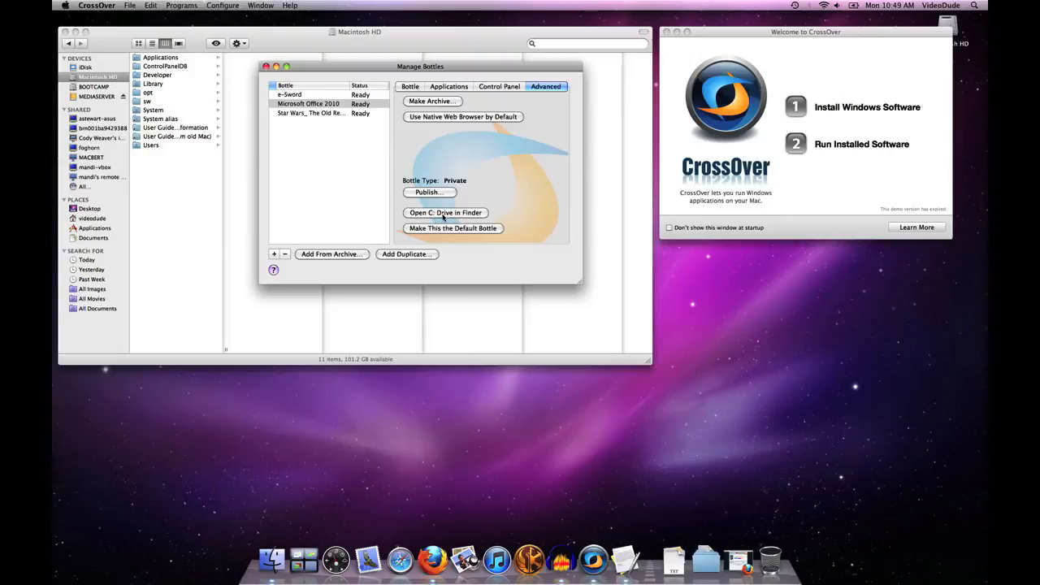
{"action": "mouse_move", "coordinate": [539, 208]}
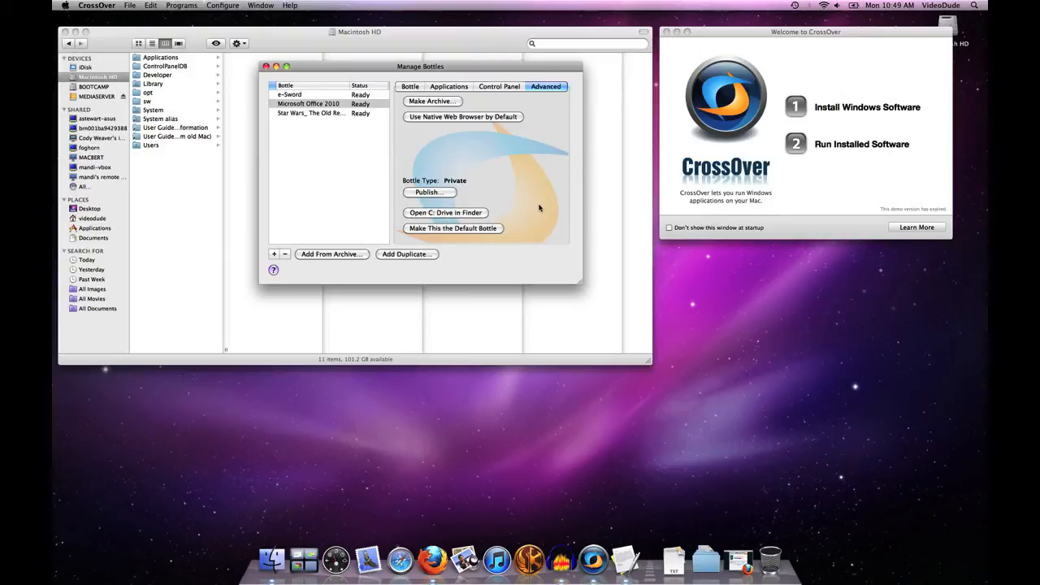